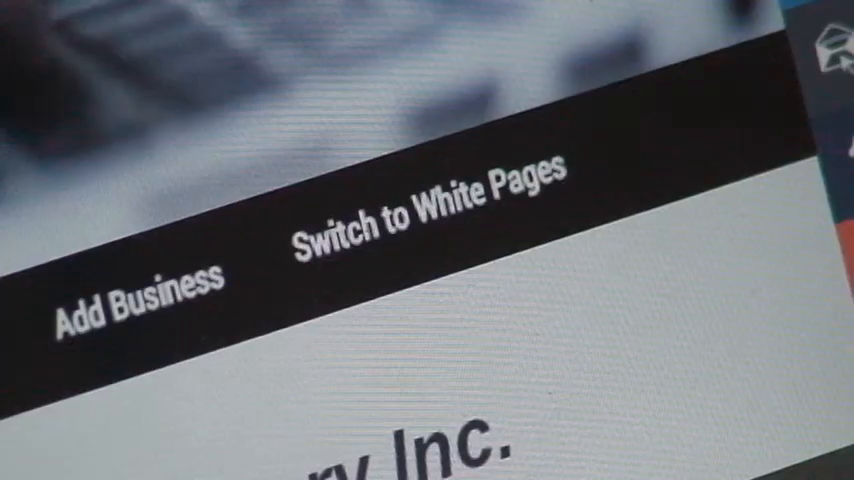
mouse_move(430, 220)
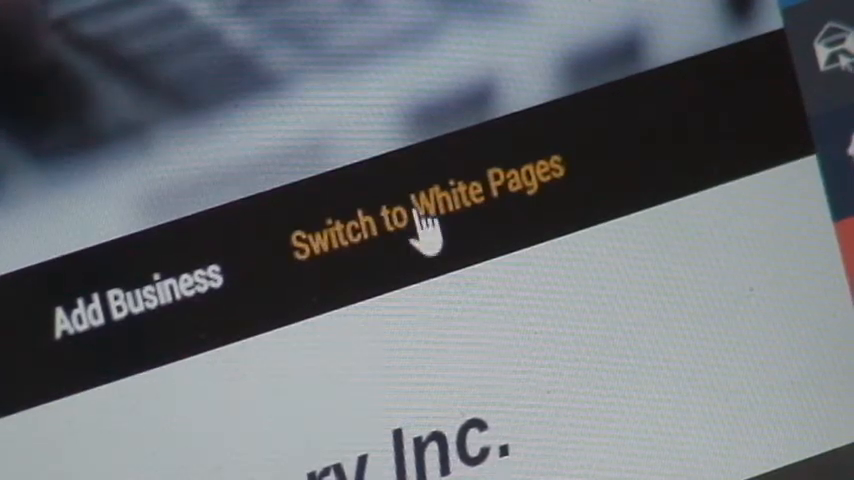
- Switch the directory from business listings to the White Pages people search
left_click(432, 210)
type("Je")
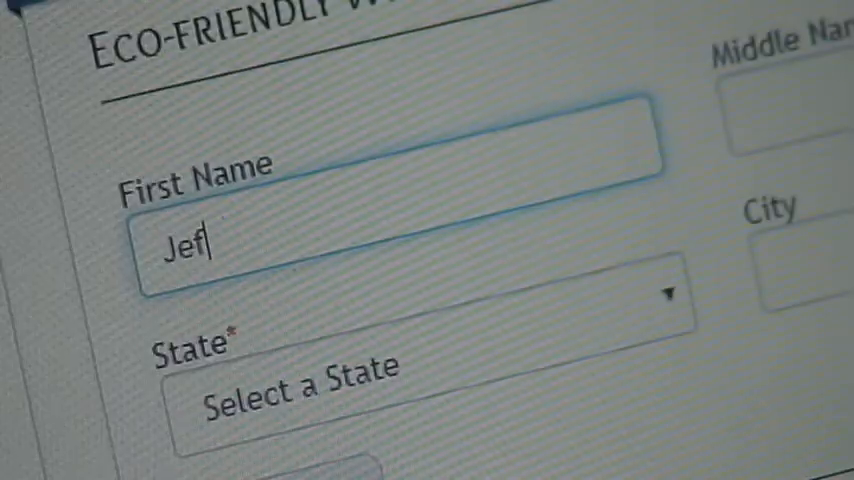
- Enter Jeffrey as the first name and scroll toward the city and state options
type("frey")
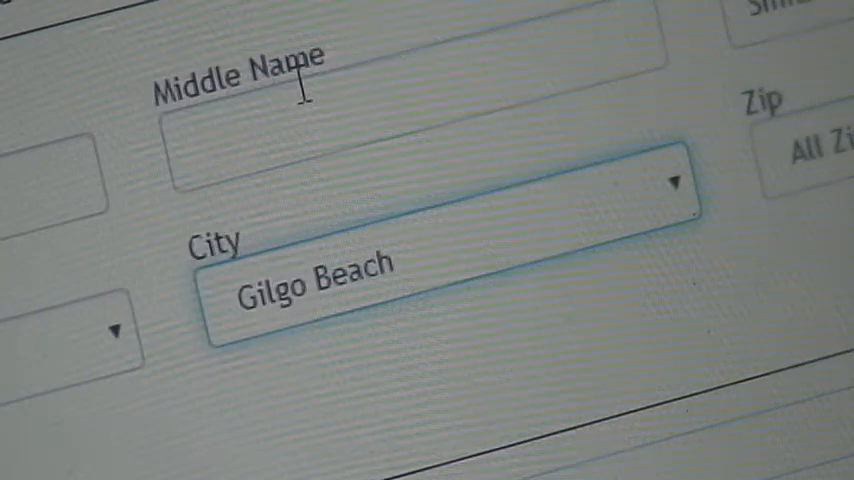
scroll("down", 3)
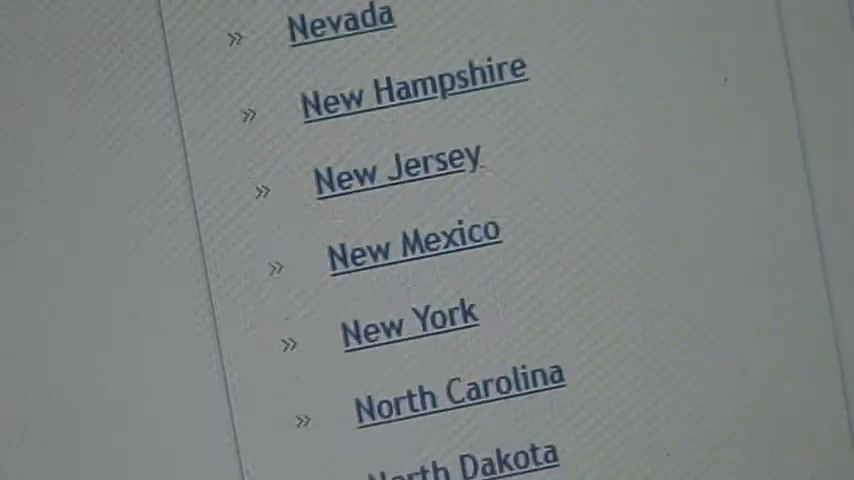
- Pick New York from the state list to browse its people listings
scroll("down", 3)
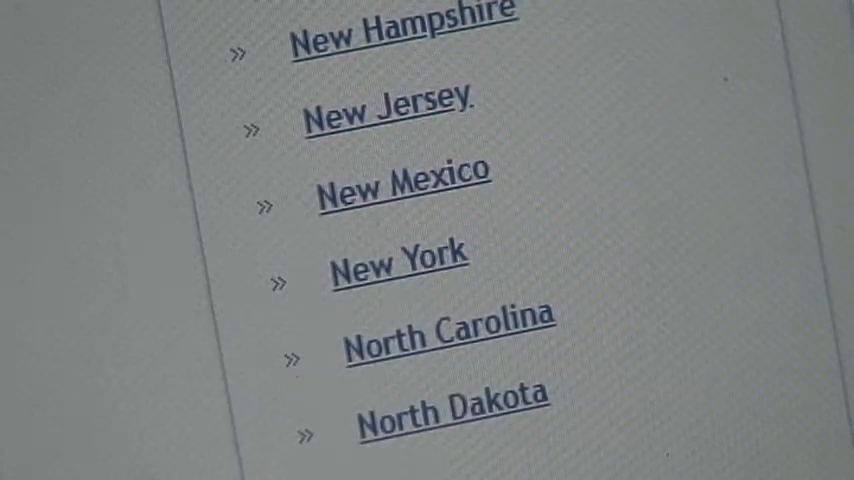
mouse_move(456, 285)
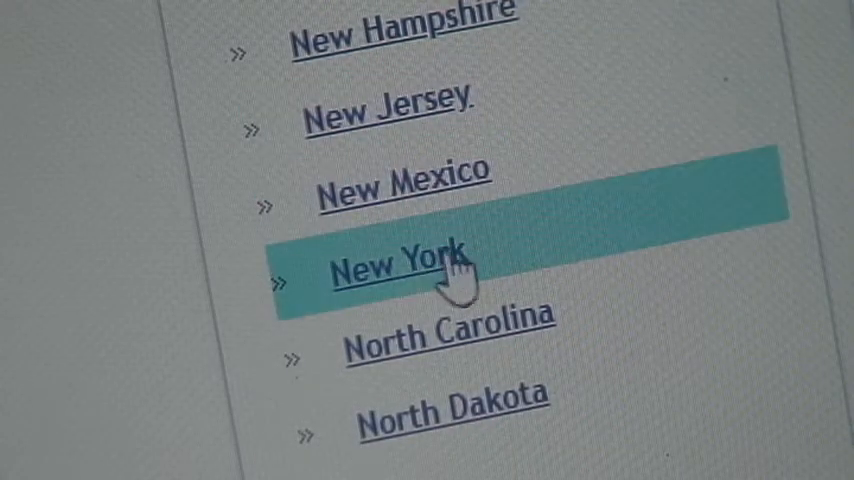
mouse_move(440, 285)
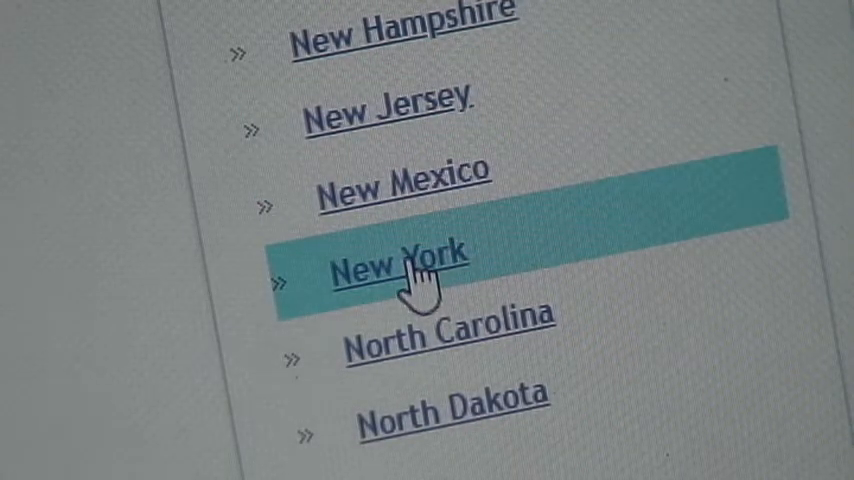
left_click(404, 270)
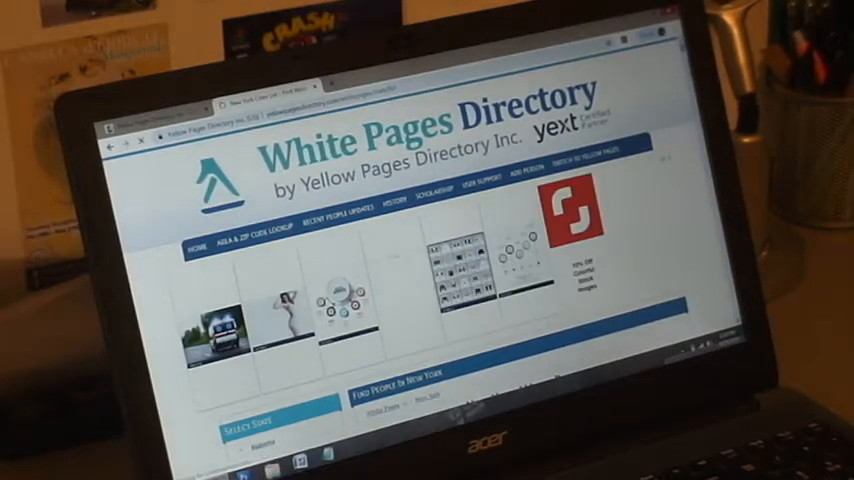
- Open a Bellerose resident's listing showing their phone number and Queens address
scroll("down", 3)
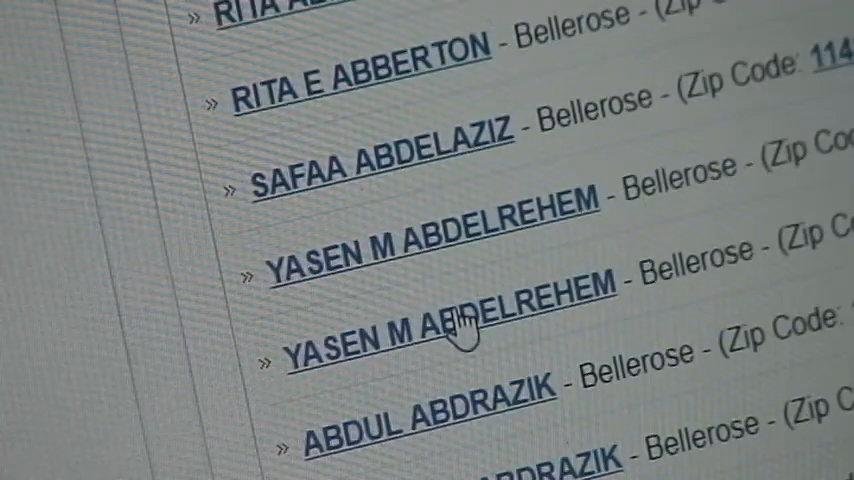
left_click(443, 335)
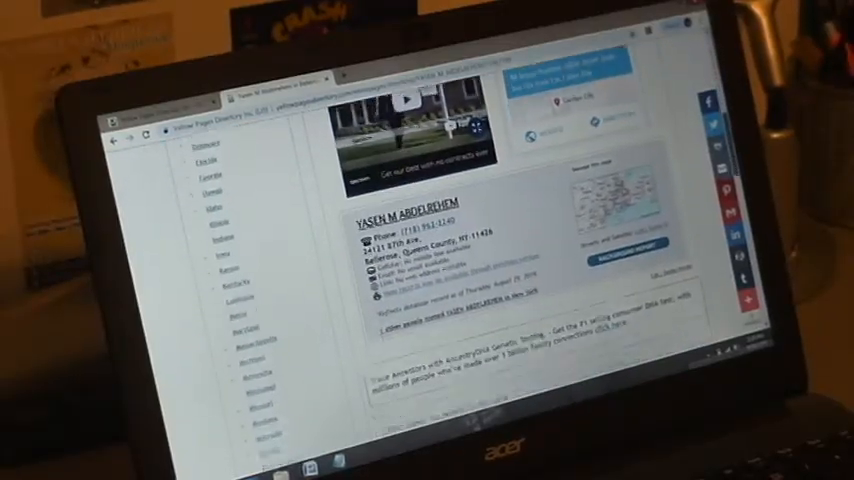